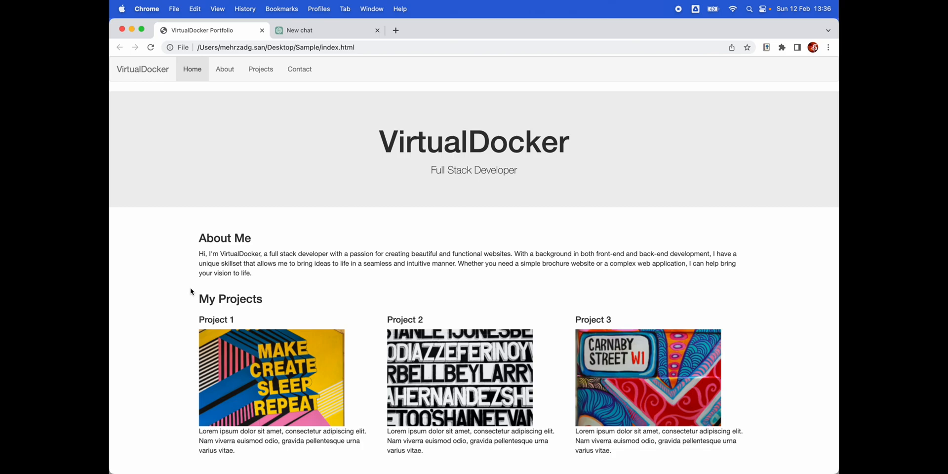
Step: Close the extra chat tab so only the VirtualDocker Portfolio tab remains
click(377, 31)
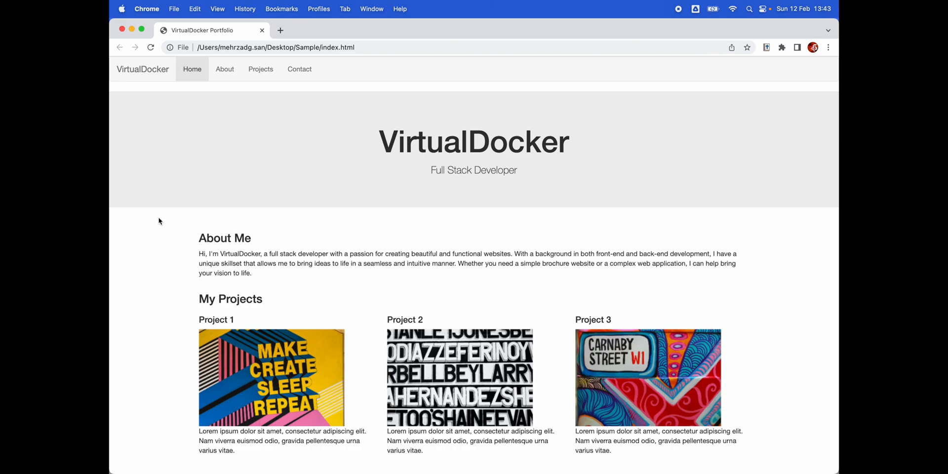
Step: Search DuckDuckGo for 'chat gpt' in a new tab to reach OpenAI's ChatGPT page
text(c)
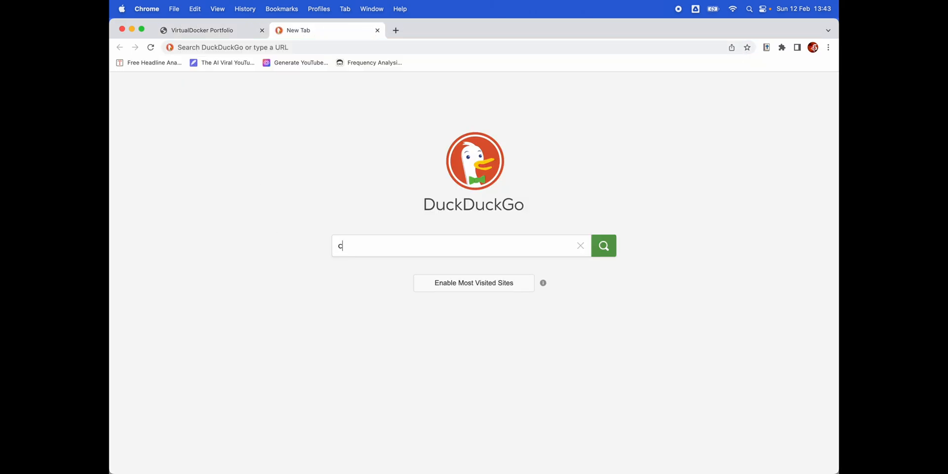
text(hat gpt)
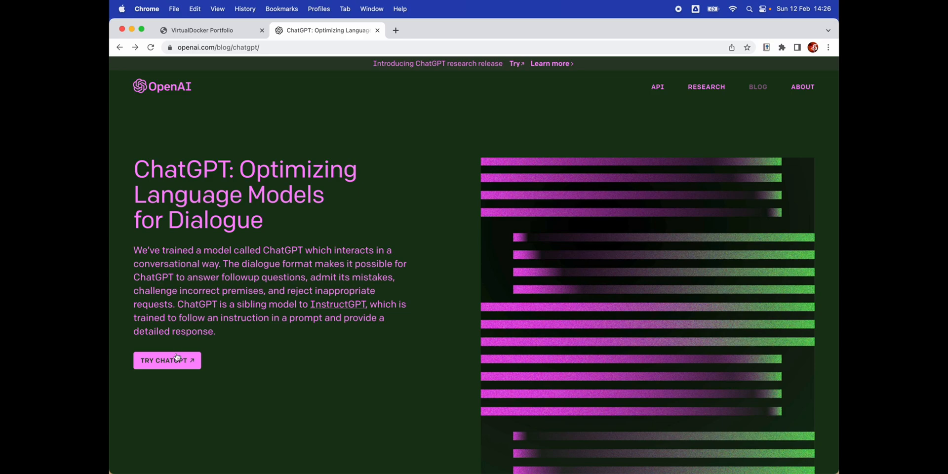
Step: In a new ChatGPT chat, write 'write a portfolio website with my name VirtualDocker with html and css bootstrap'
click(167, 360)
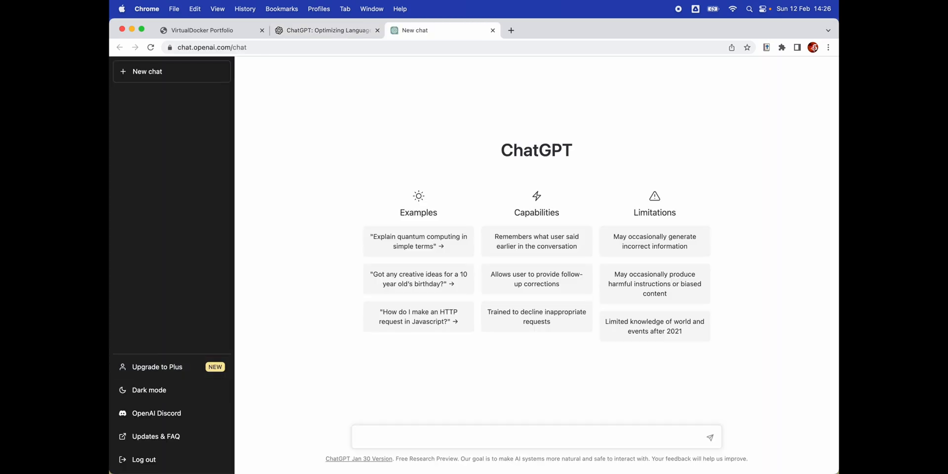
text(write a p)
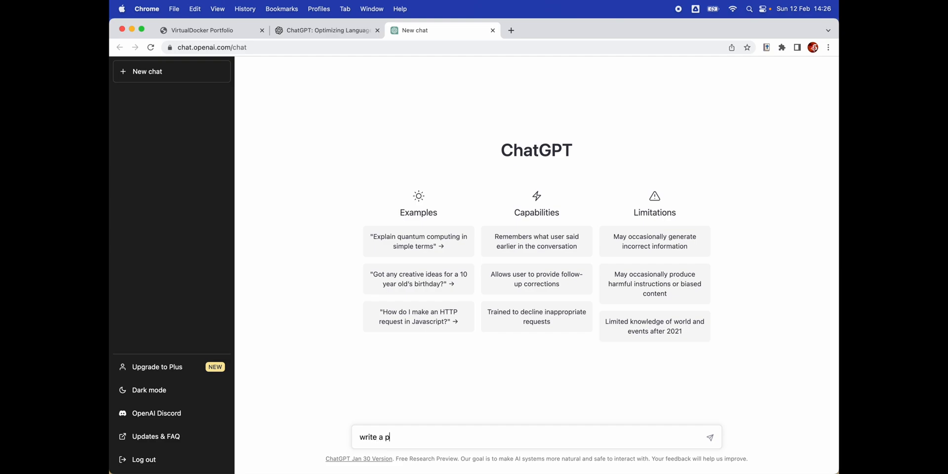
text(ort)
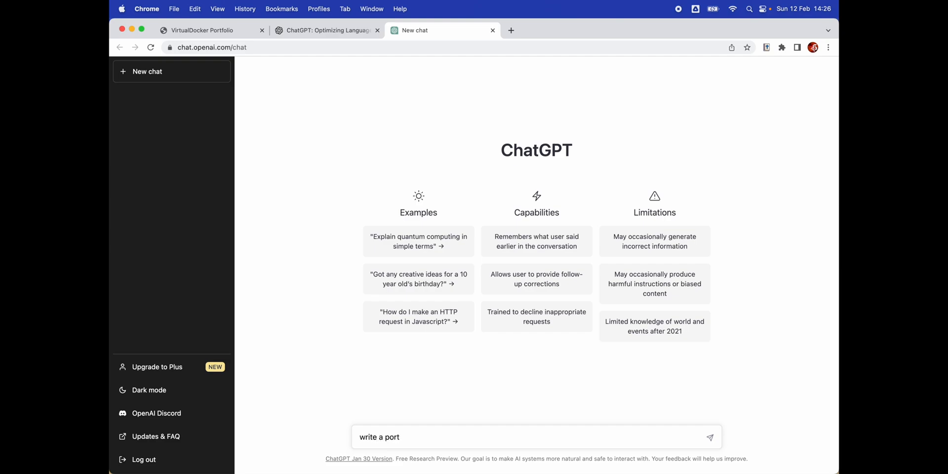
text(folio)
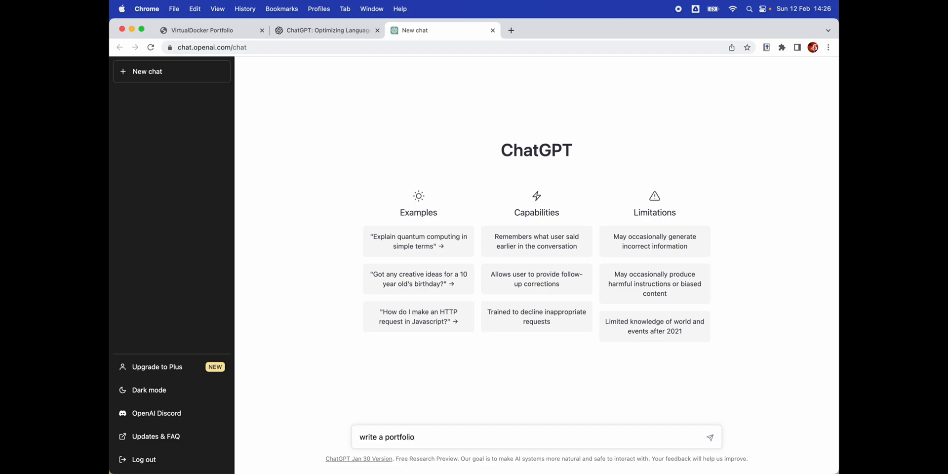
text(website w)
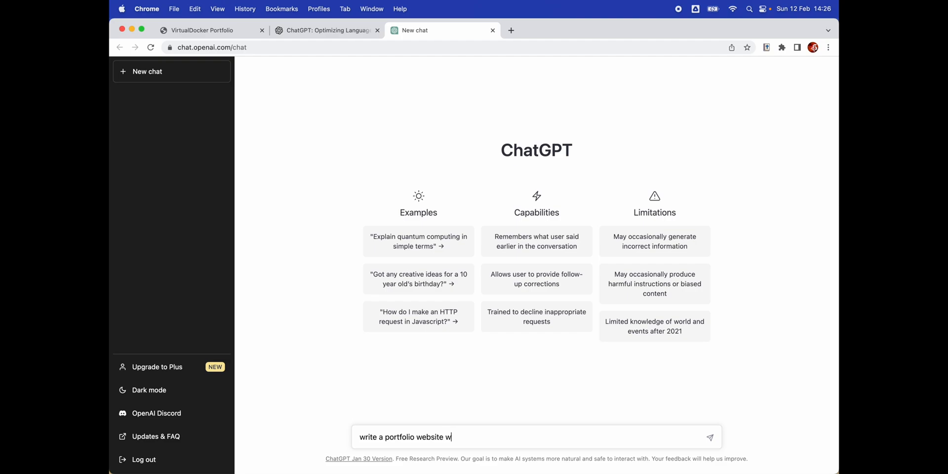
text(ith my)
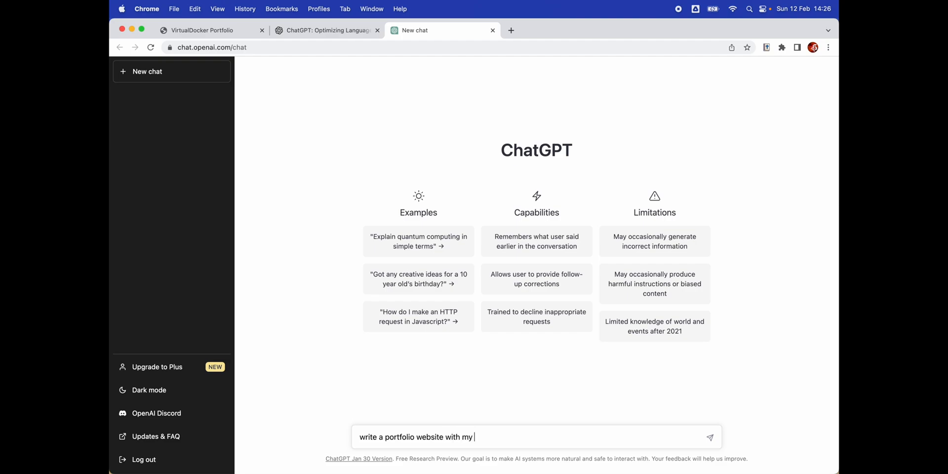
text(name V)
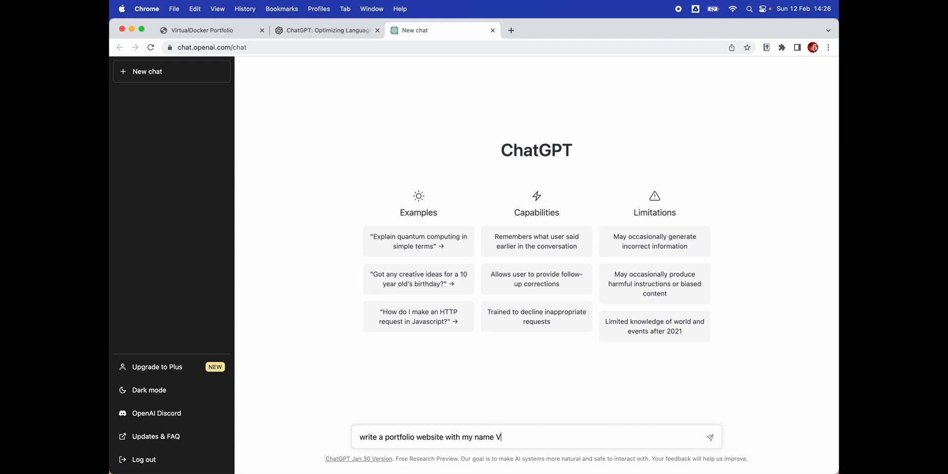
text(irtua)
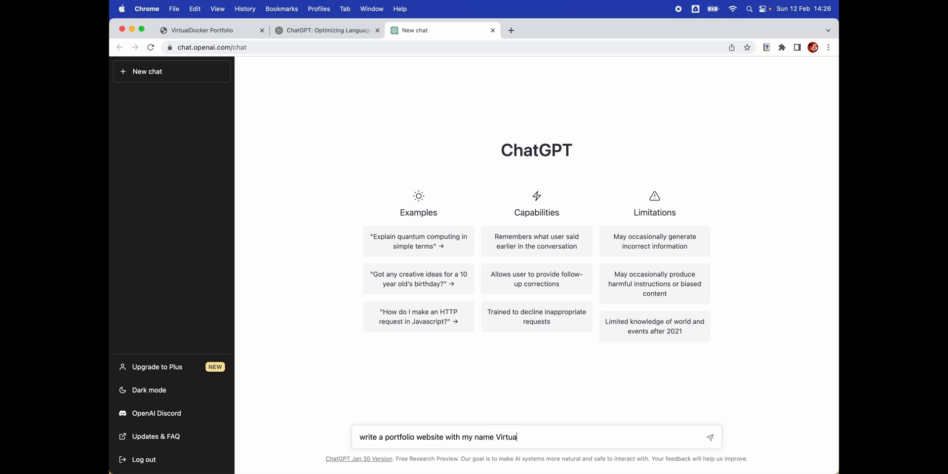
text(lDo)
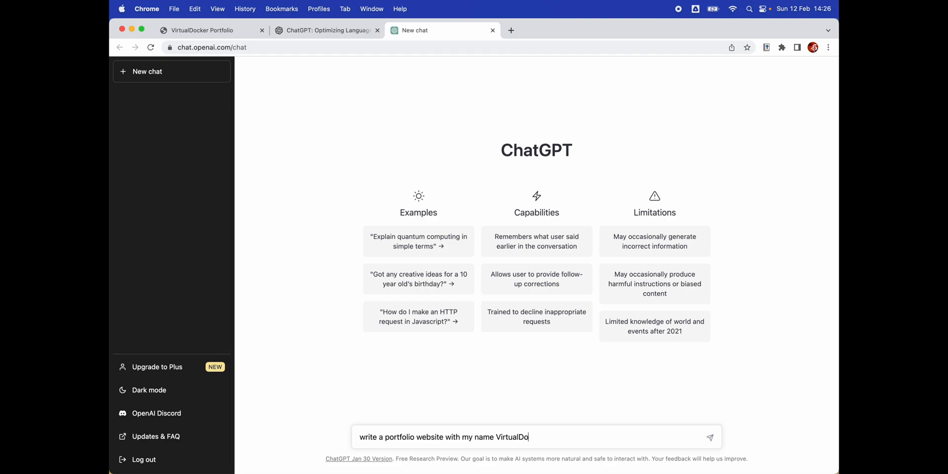
text(cke)
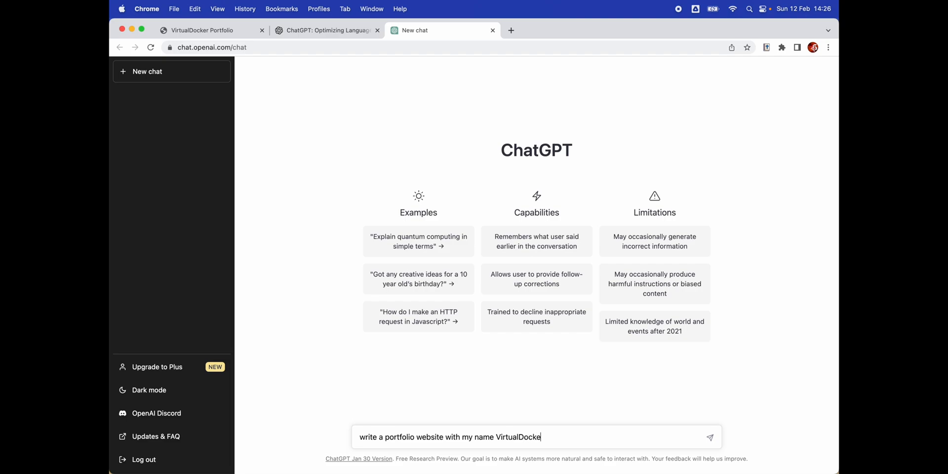
text(wit)
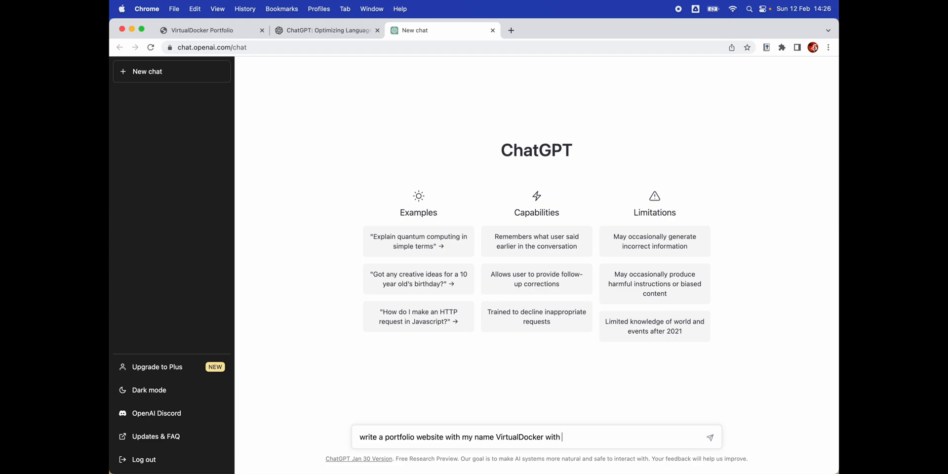
text(html and css)
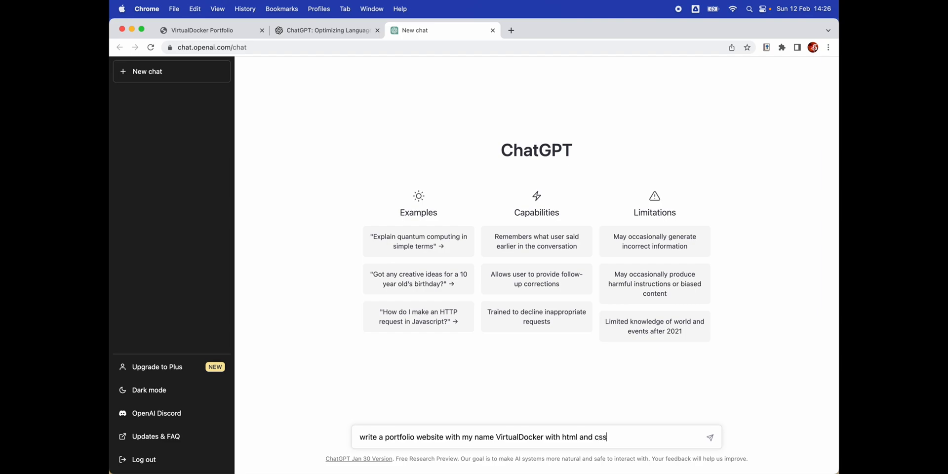
text(boo)
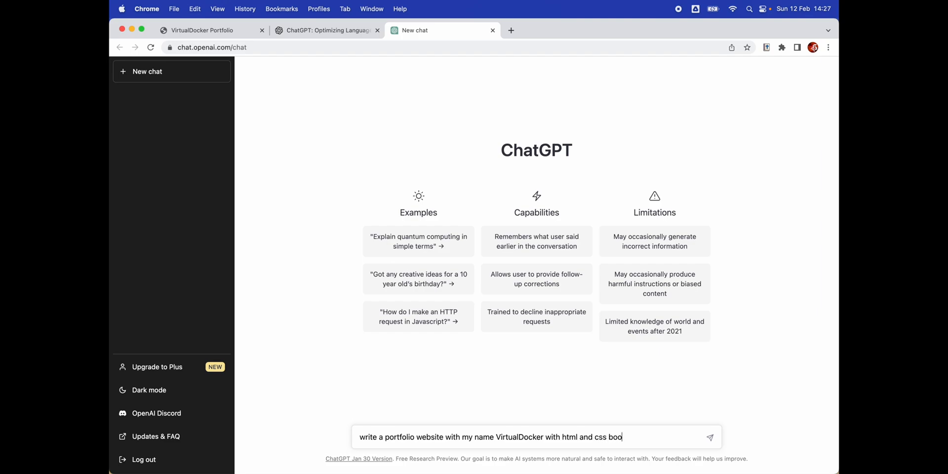
text(tstrap)
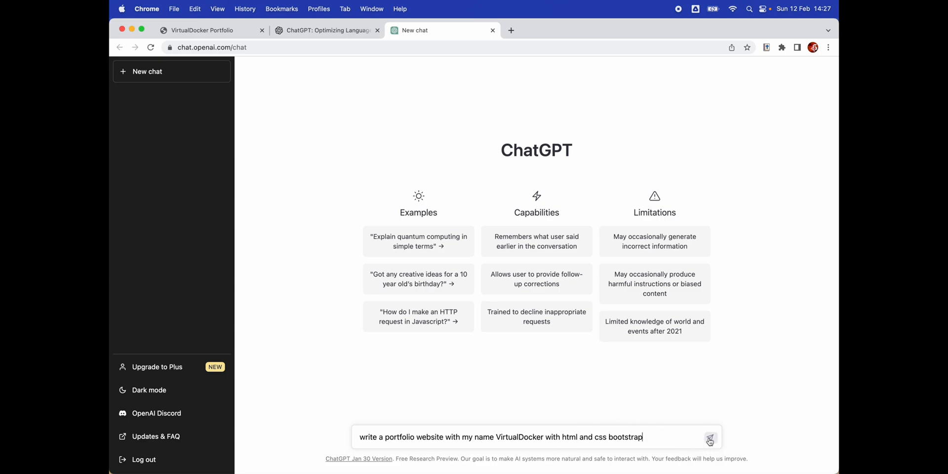
Step: Send the request, get ChatGPT's Bootstrap portfolio HTML, and bring Visual Studio Code forward
click(710, 437)
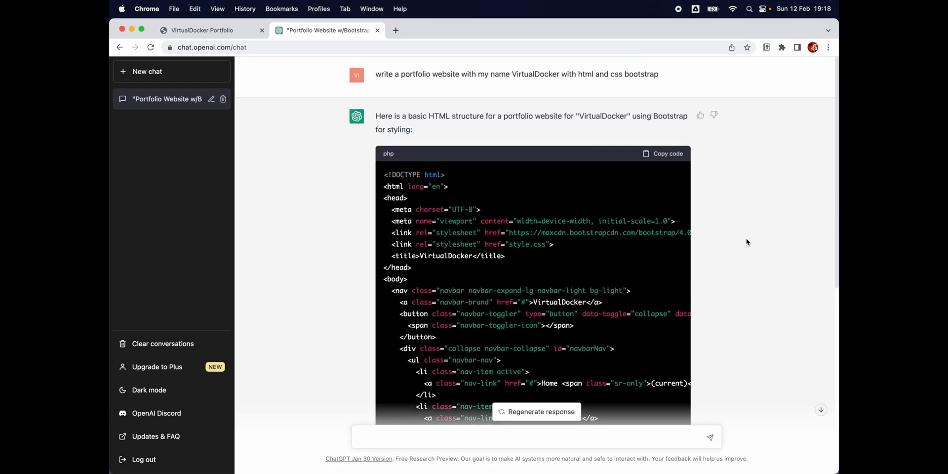
click(661, 154)
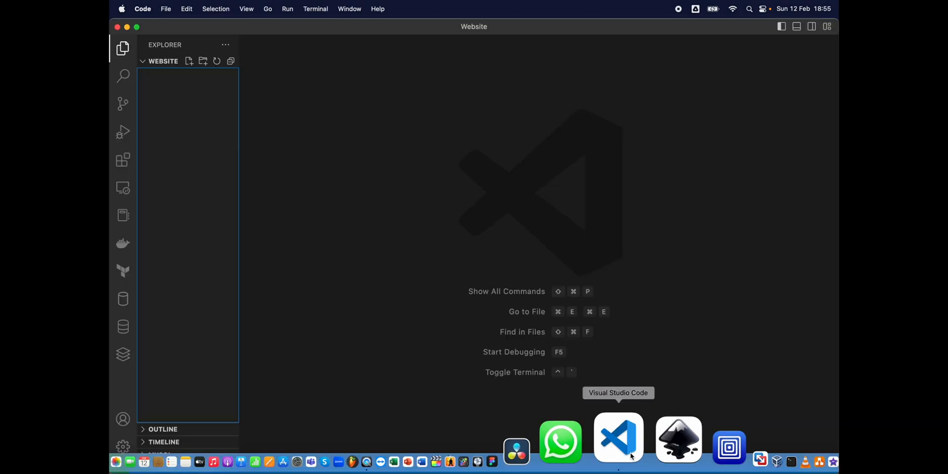
Step: Create index.html in the Website folder holding the generated VirtualDocker Bootstrap page
right_click(185, 96)
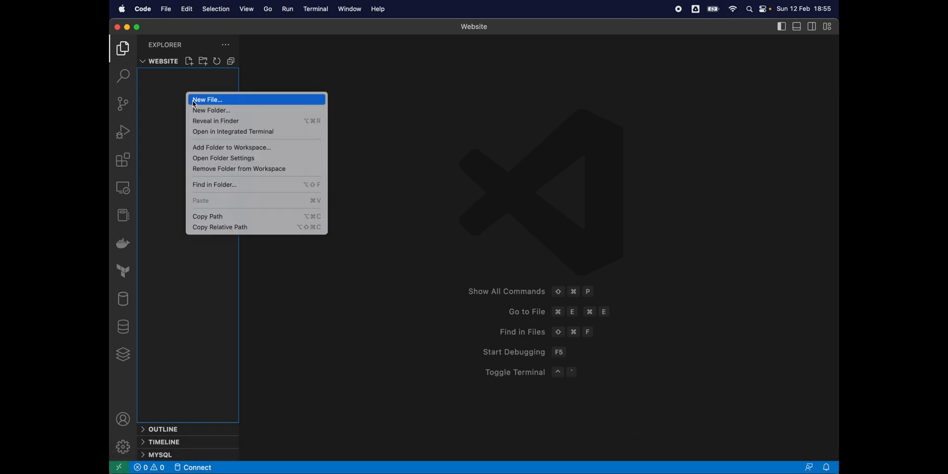
click(208, 100)
text(index.)
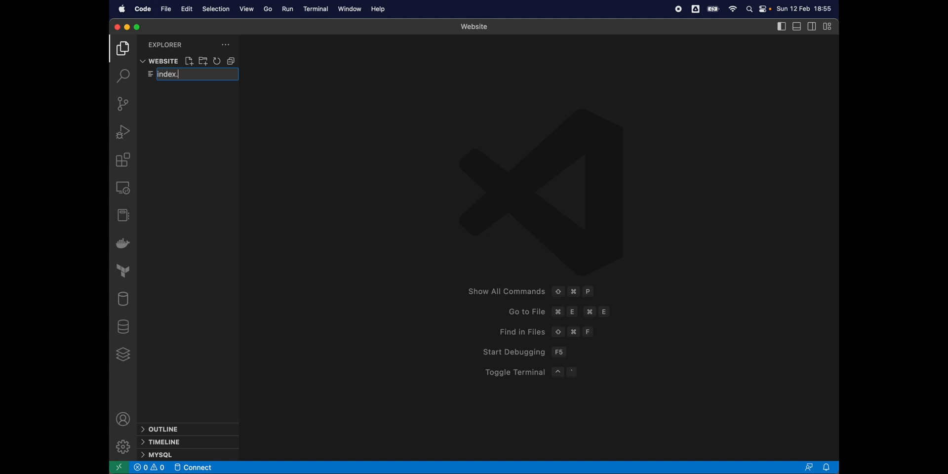
text(html)
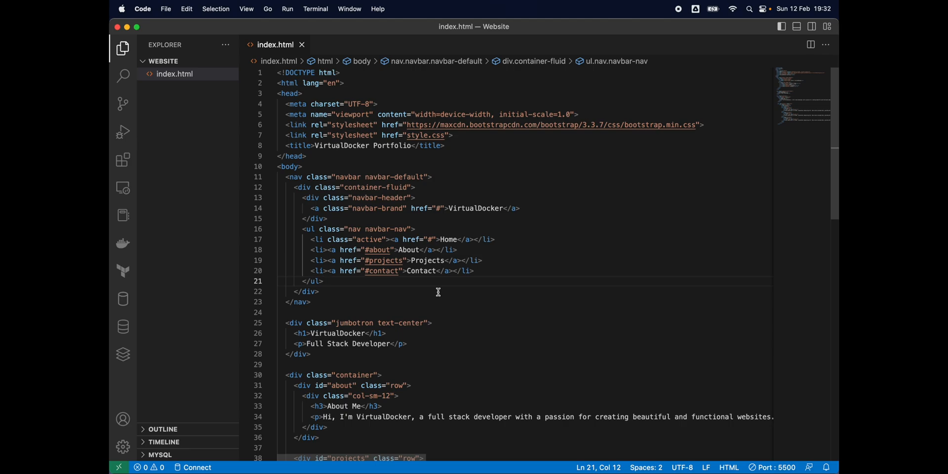
Step: Launch a live-server preview of index.html in Chrome showing navbar, About Me and three project cards
right_click(319, 292)
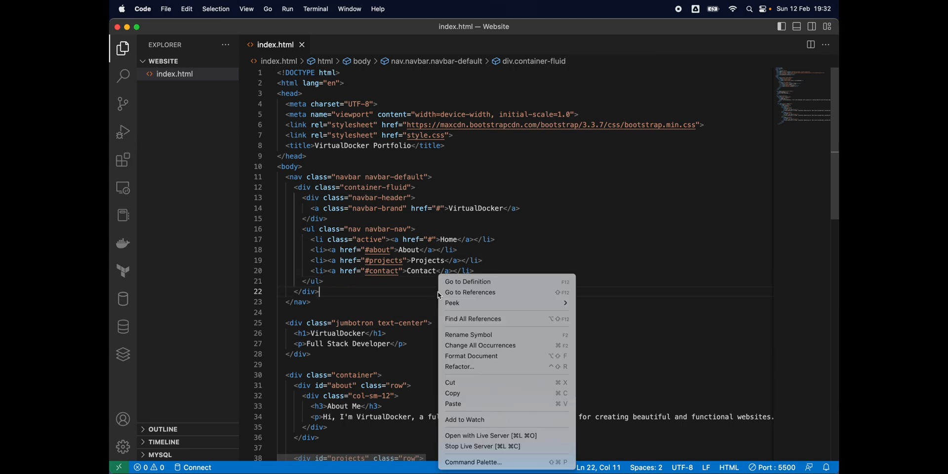
click(488, 437)
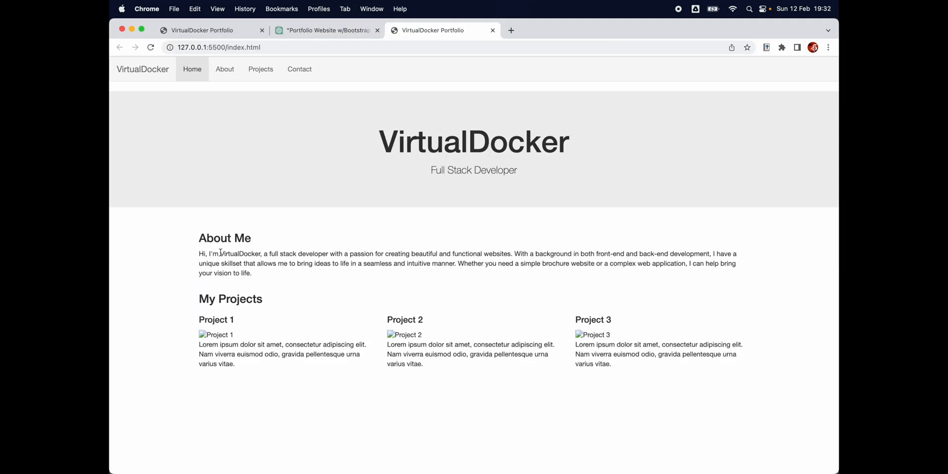
mouse_move(188, 254)
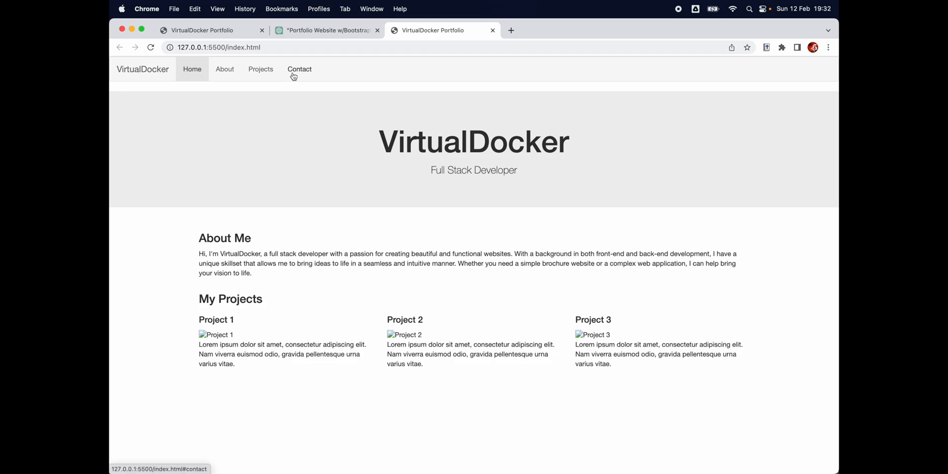
mouse_move(295, 293)
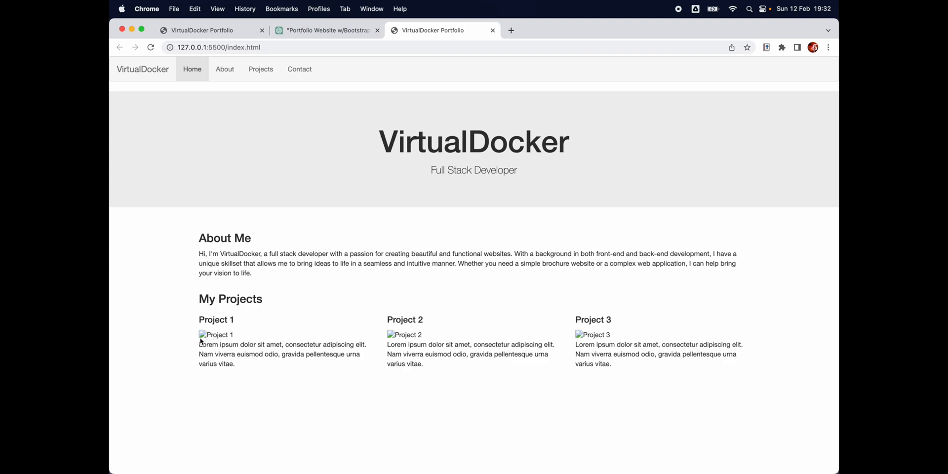
mouse_move(201, 339)
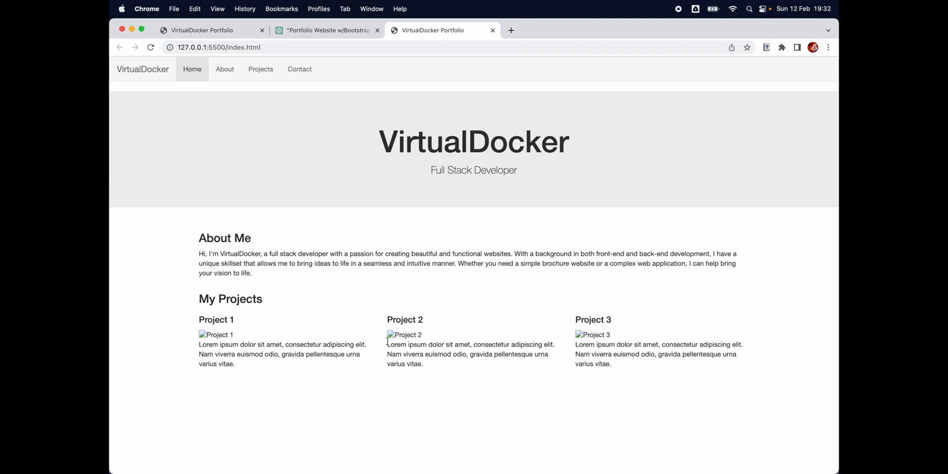
mouse_move(587, 341)
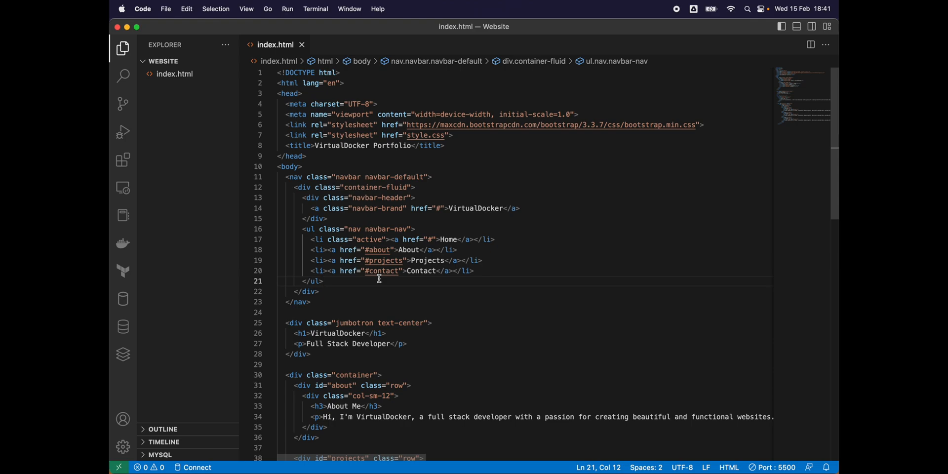
mouse_move(362, 146)
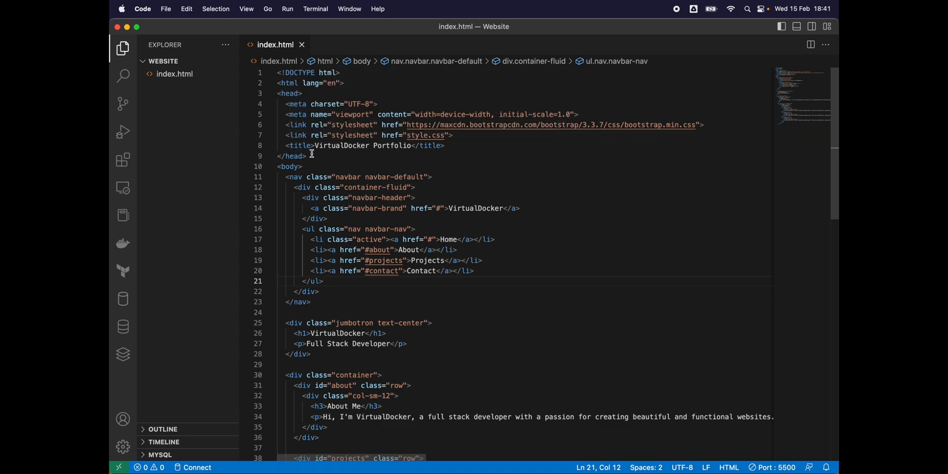
Step: Change the page title from 'VirtualDocker Portfolio' to 'VirtualDocker Website'
double_click(301, 145)
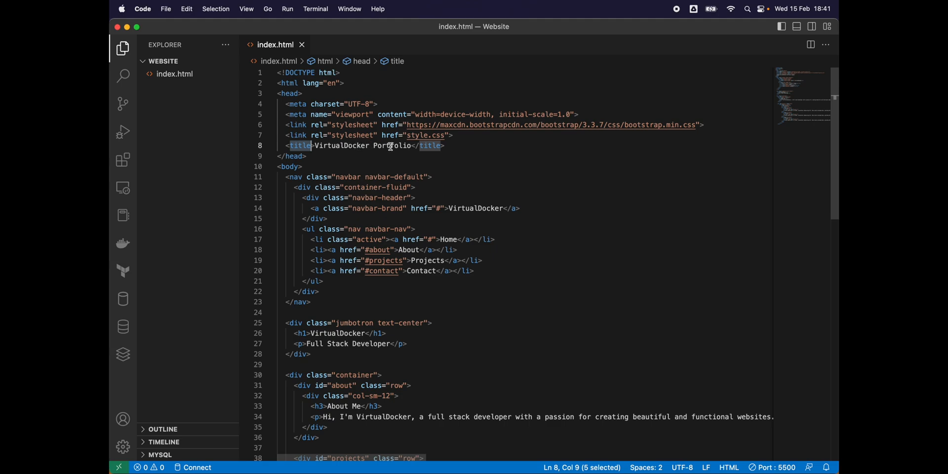
double_click(392, 146)
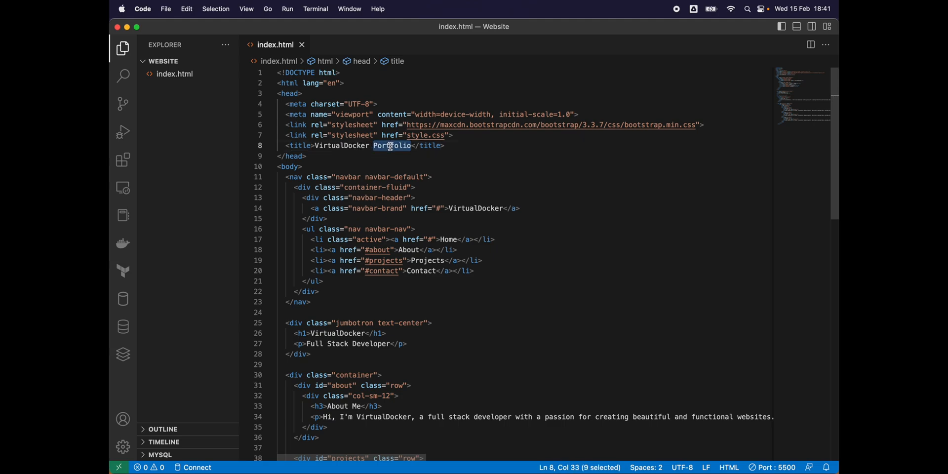
text(Web)
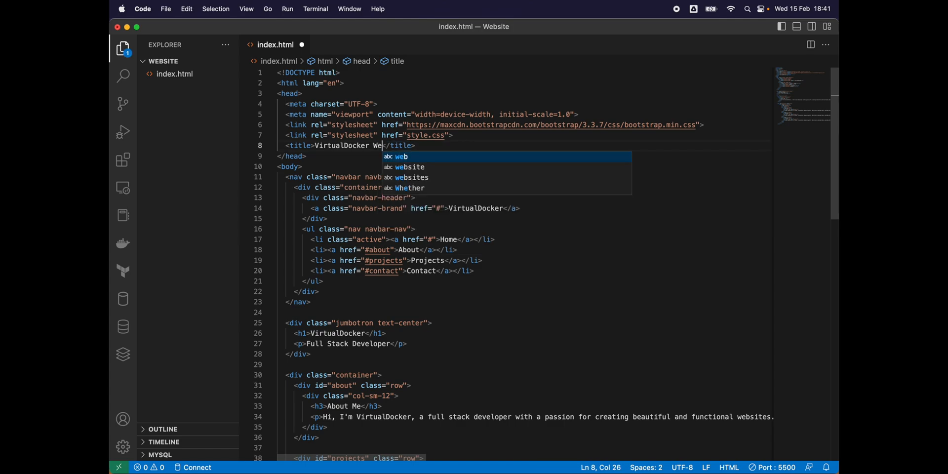
text(bsite)
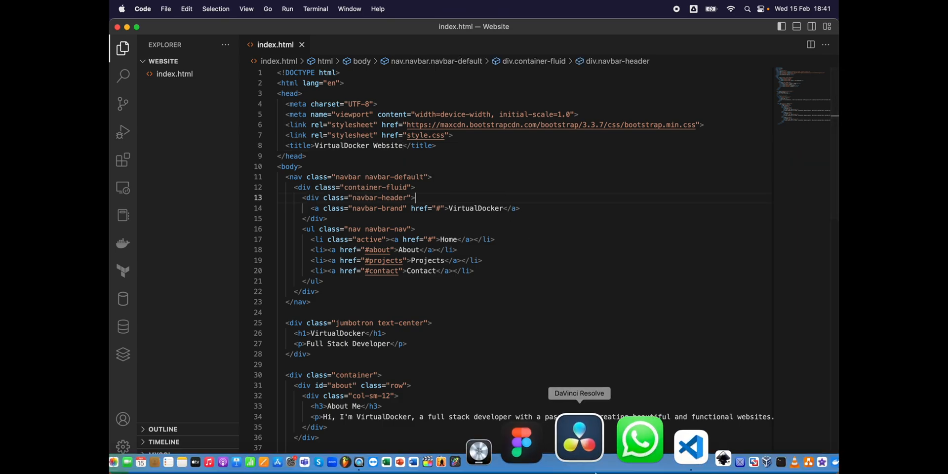
Step: Switch to Chrome and confirm the preview tab now reads 'VirtualDocker Website'
click(765, 438)
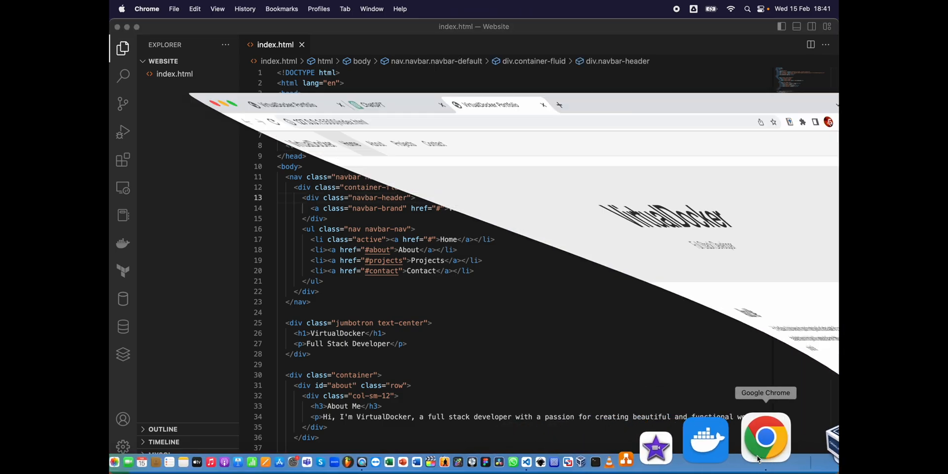
click(765, 437)
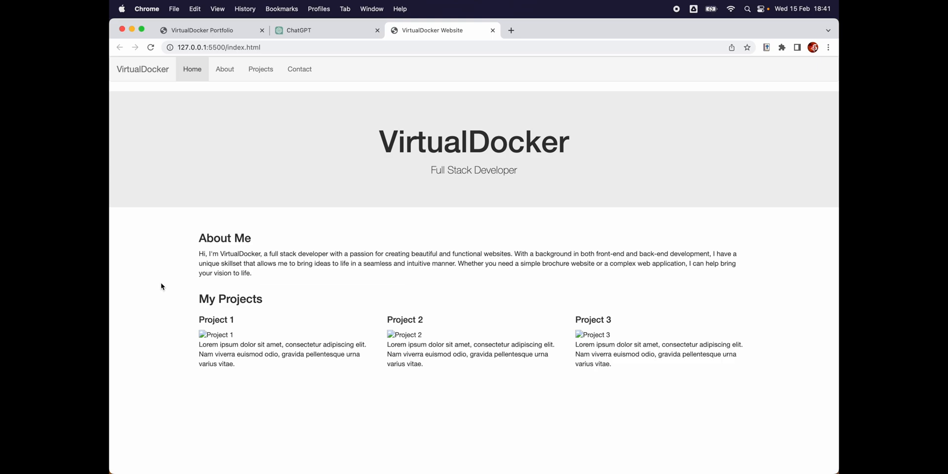
mouse_move(425, 36)
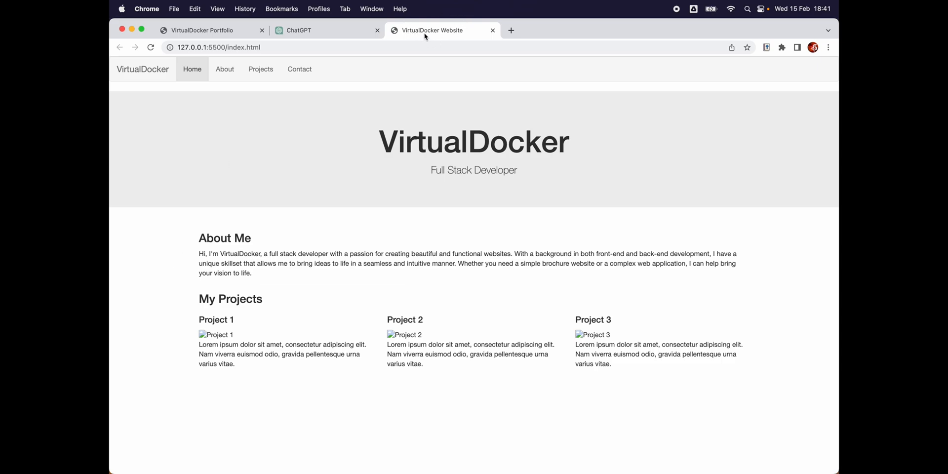
mouse_move(444, 31)
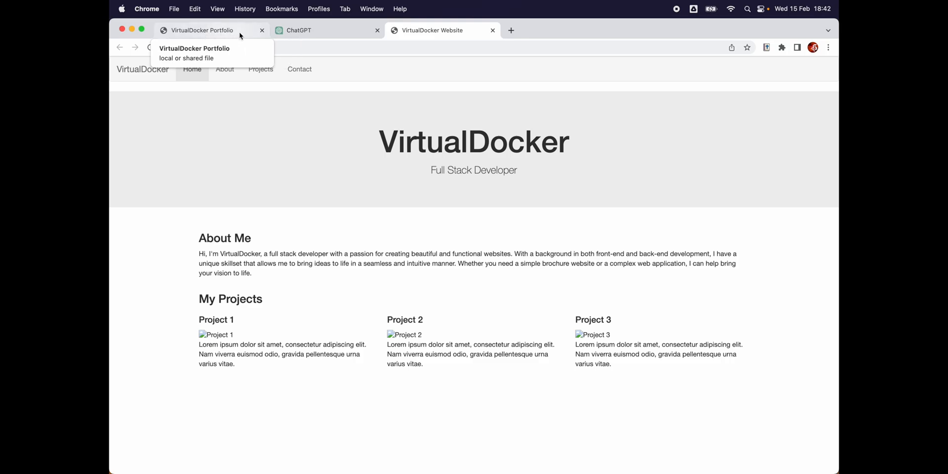
click(442, 31)
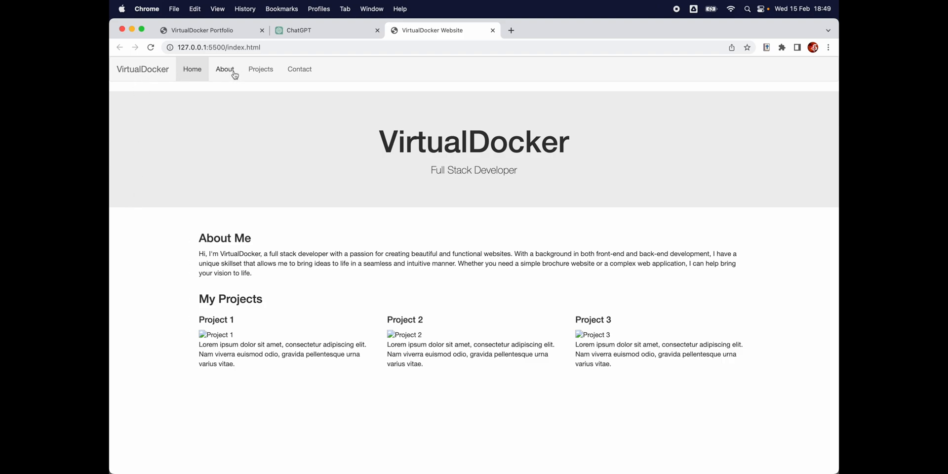
mouse_move(221, 81)
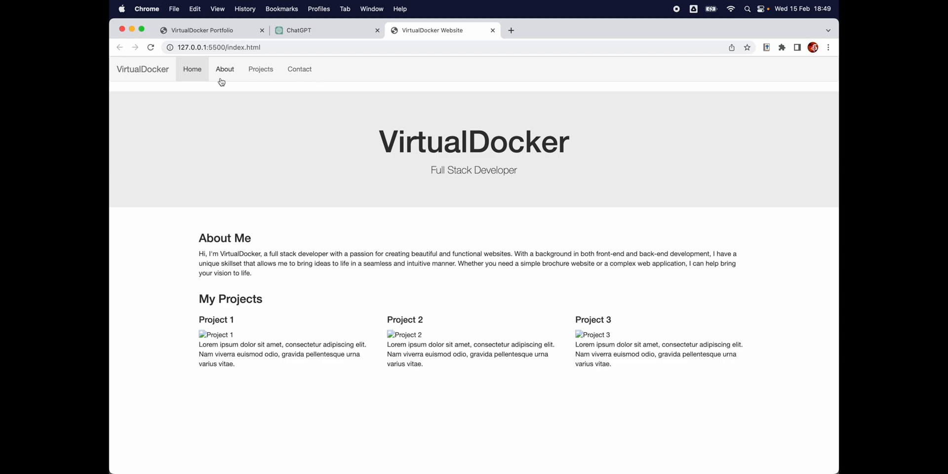
mouse_move(342, 71)
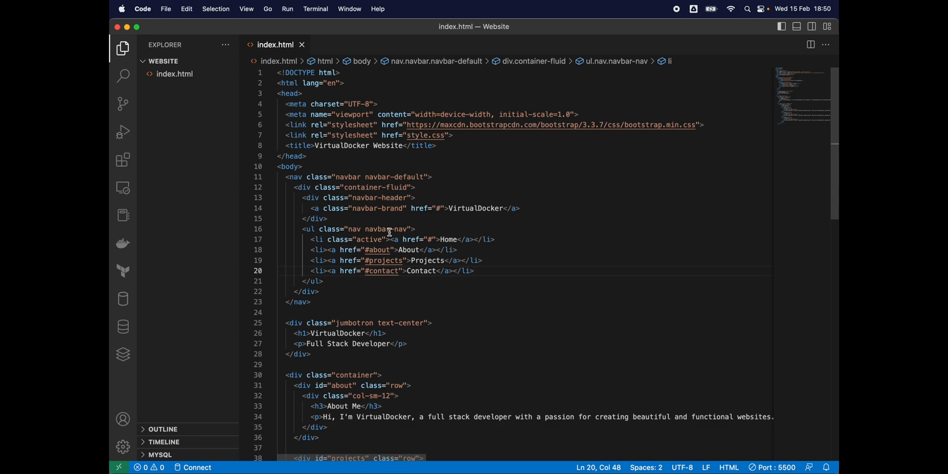
Step: Add a navbar <li> linking to #products with text Products after the Contact link
drag(363, 270, 475, 271)
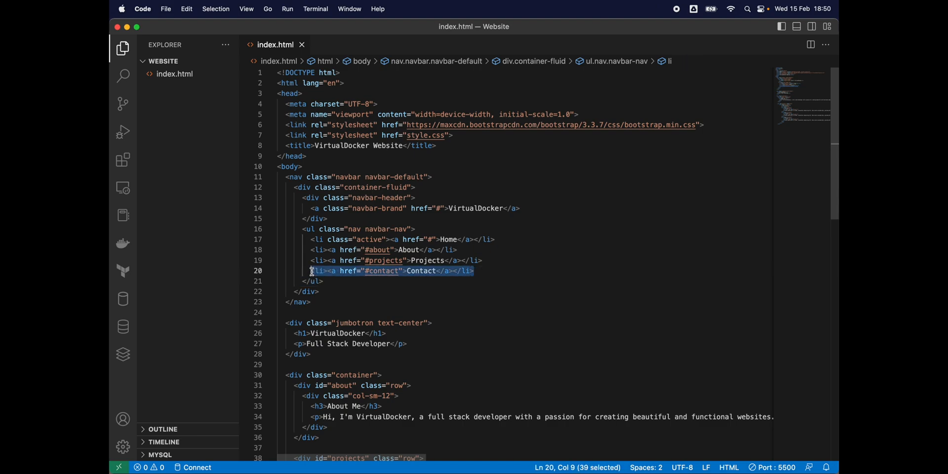
key(enter)
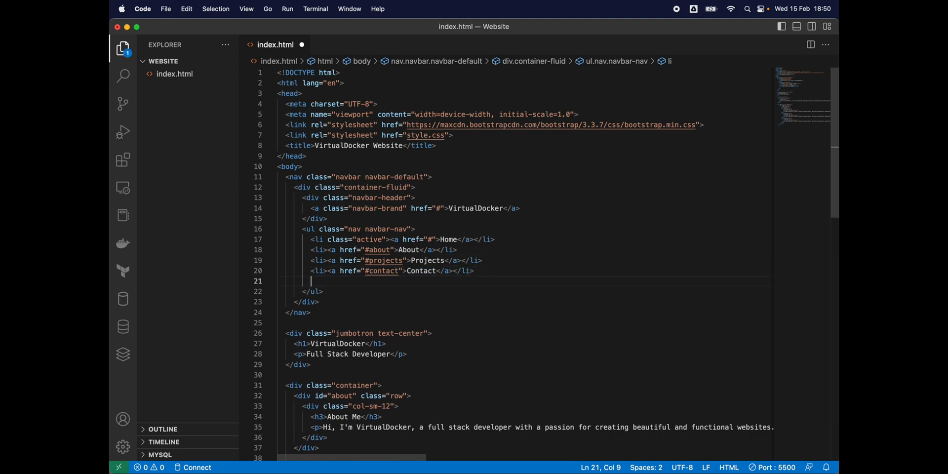
text(<li><a href="#contact">Contact</a></li>)
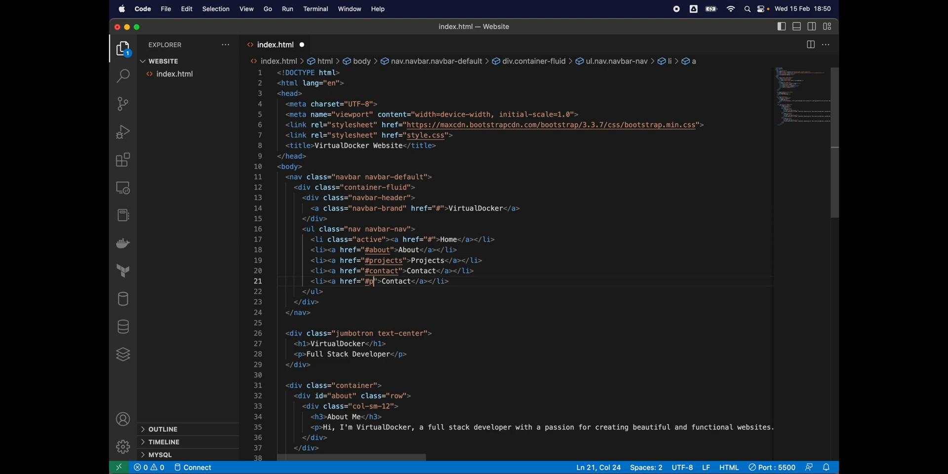
text(roducts)
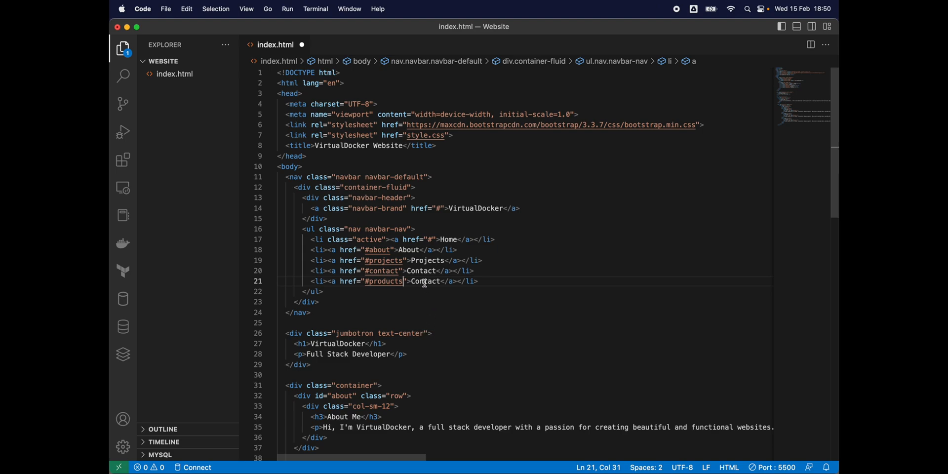
text(Pr)
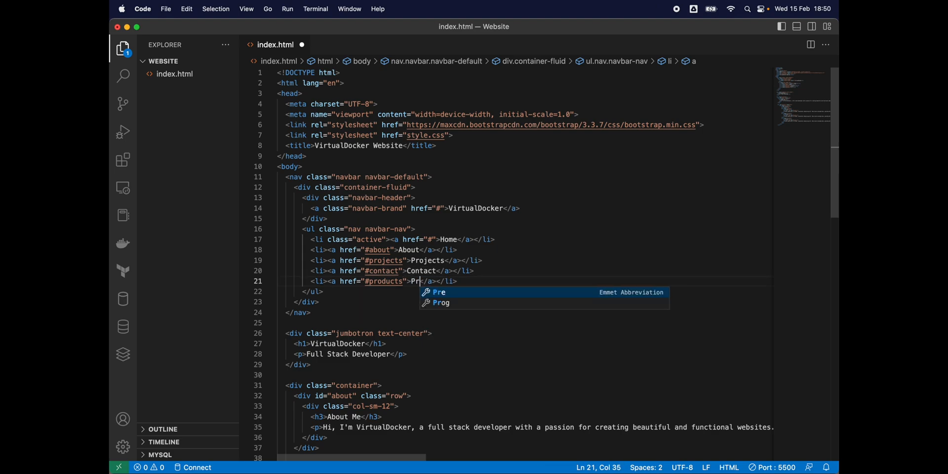
text(oduct)
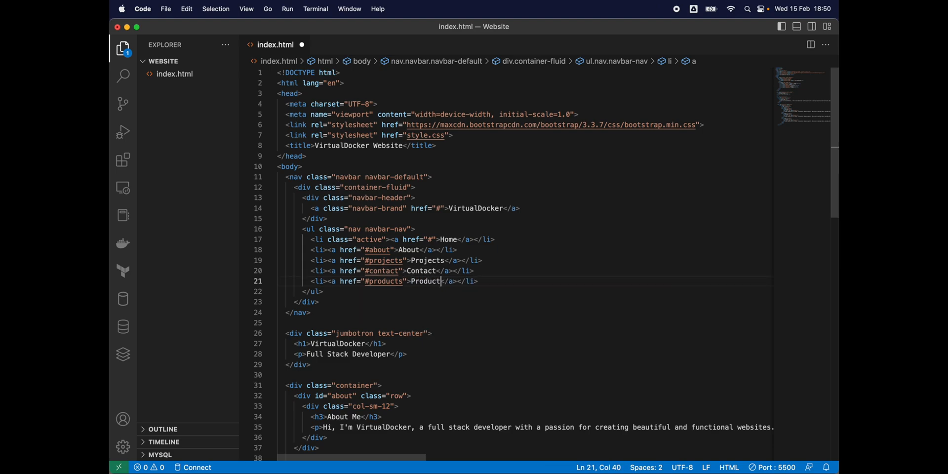
text(s)
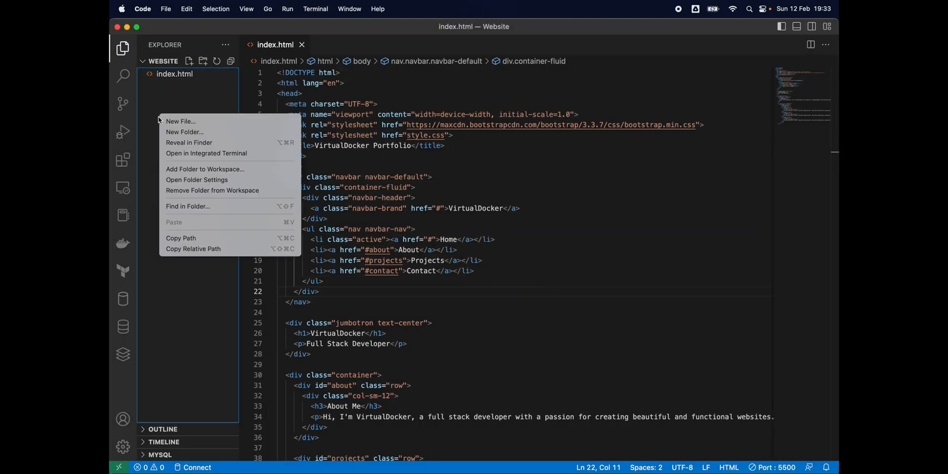
mouse_move(185, 131)
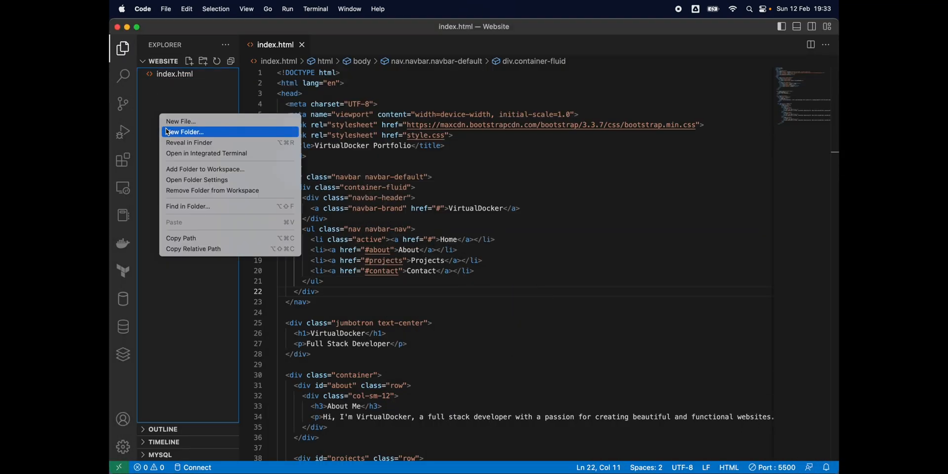
Step: Create an img folder in the Website project alongside index.html
click(185, 132)
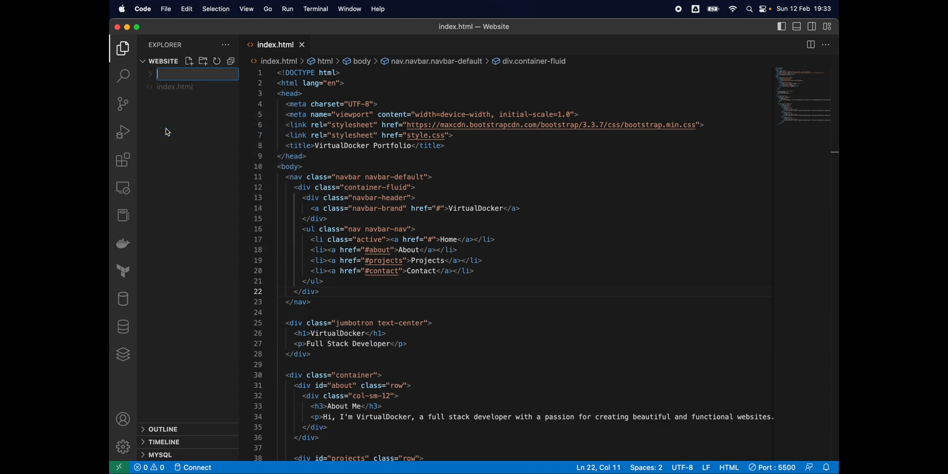
text(img)
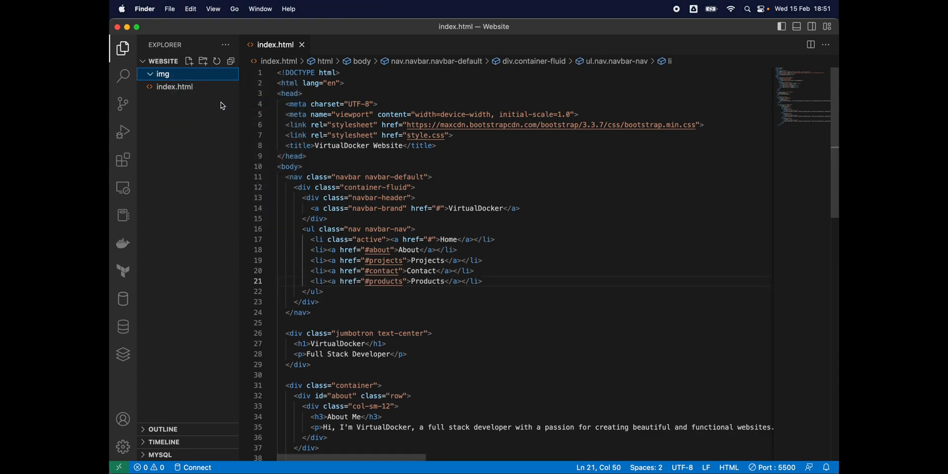
Step: Paste the three copied images 01.jpg, 02.jpg, 03.jpg into the img folder and close Finder
right_click(439, 126)
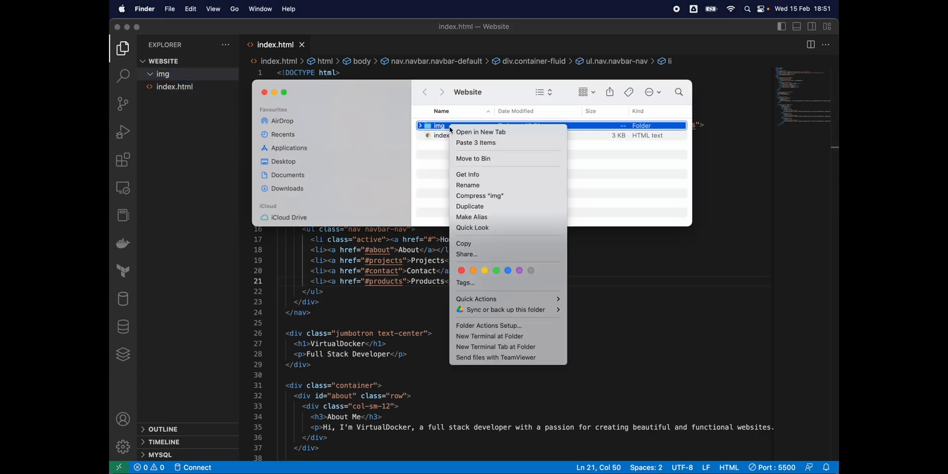
mouse_move(476, 142)
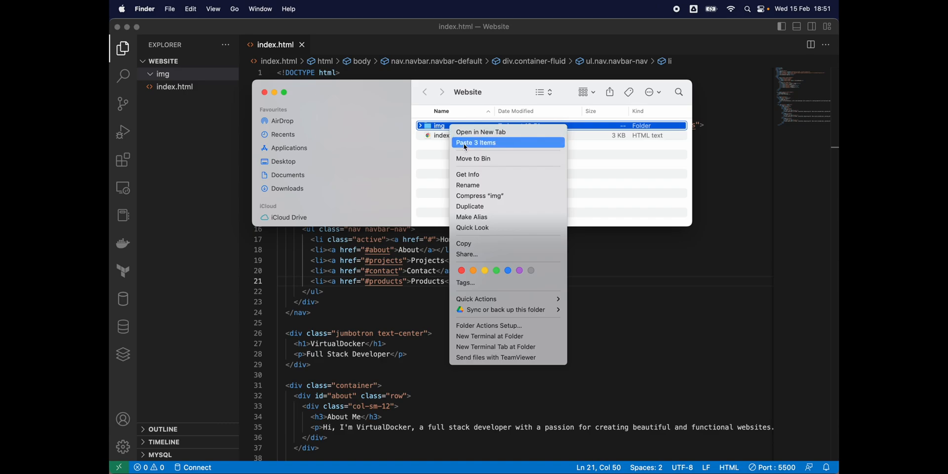
click(476, 143)
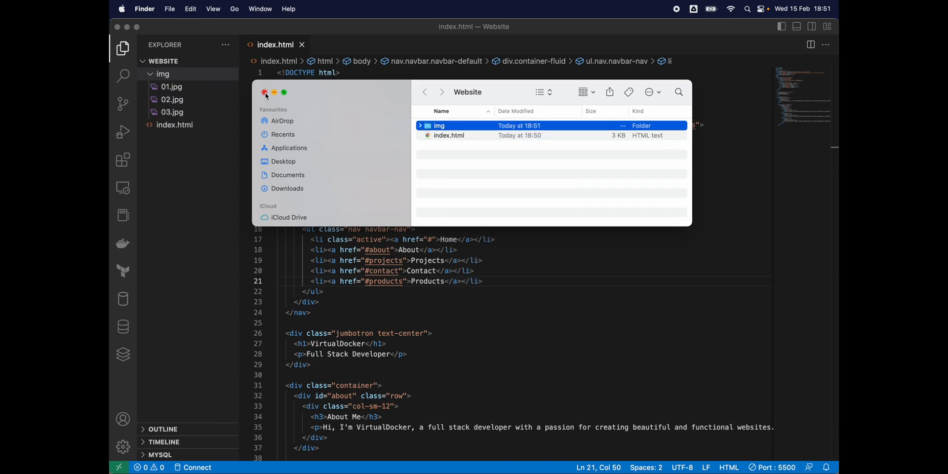
click(265, 92)
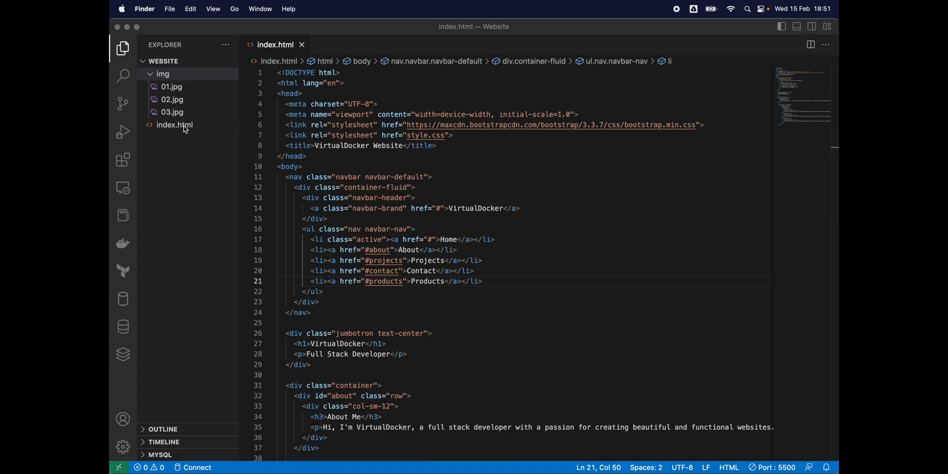
Step: Prefix the project image sources with img/ so they read img/01.jpg, img/02.jpg, img/03.jpg
scroll(down, 3)
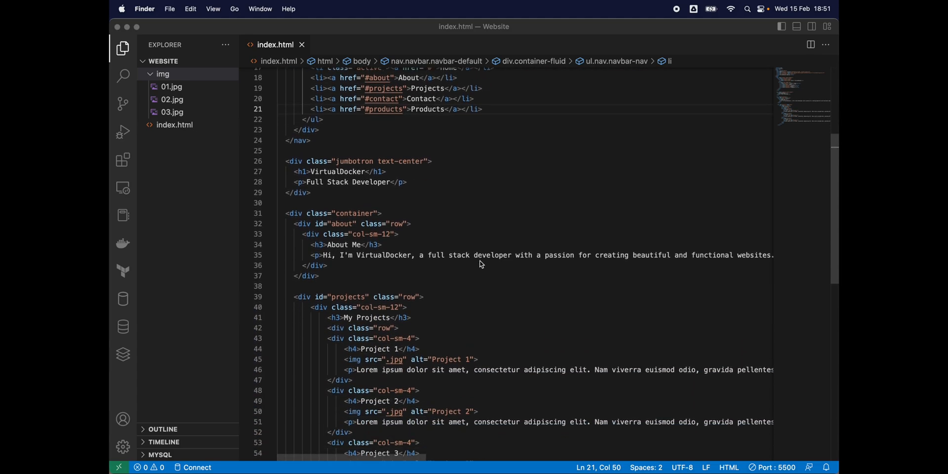
scroll(down, 3)
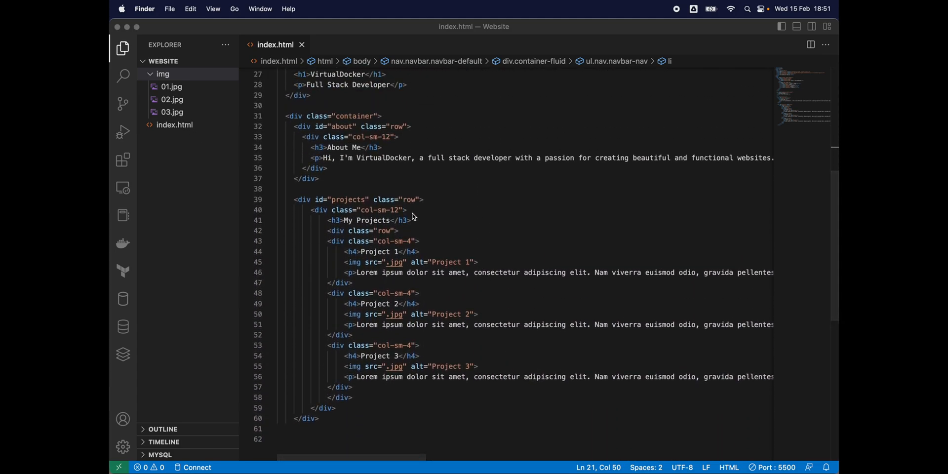
mouse_move(379, 225)
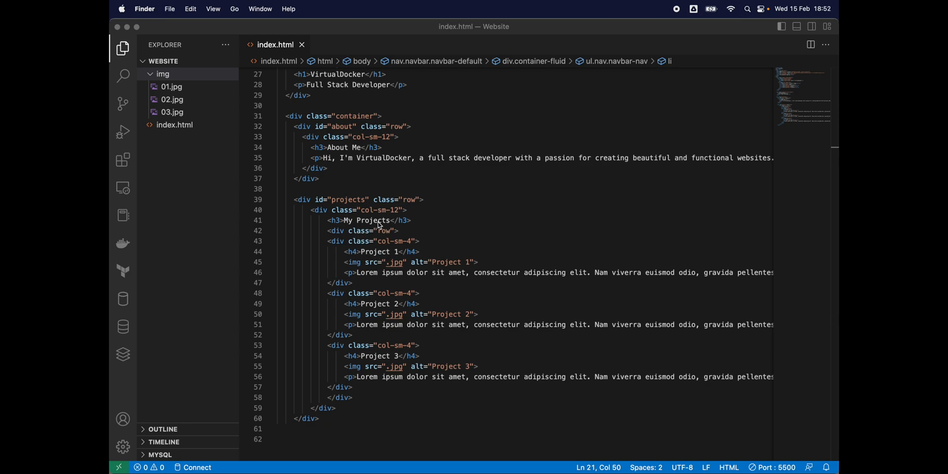
mouse_move(356, 270)
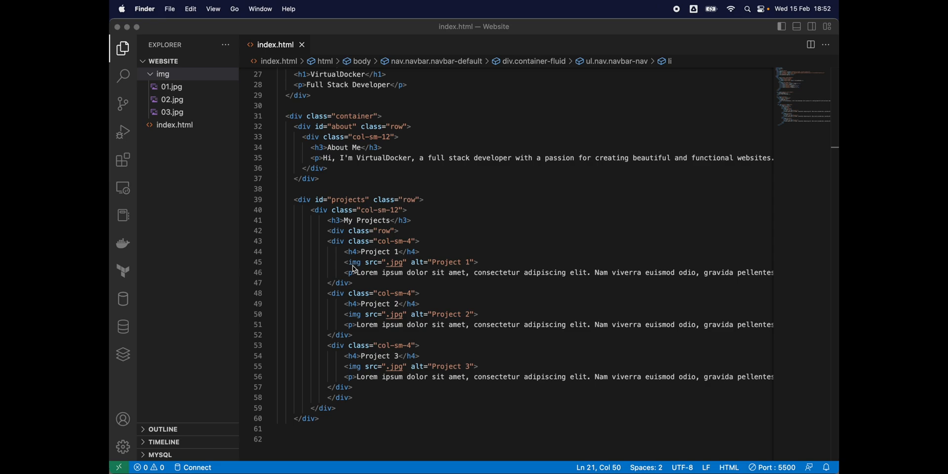
mouse_move(372, 270)
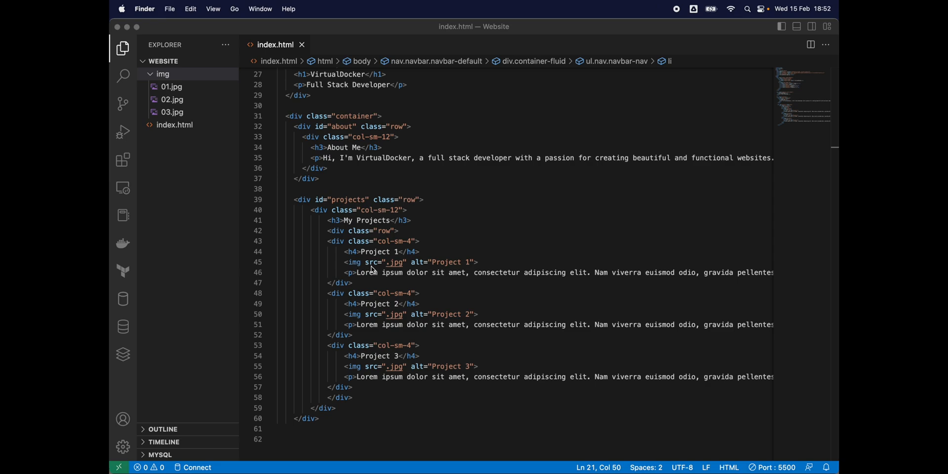
mouse_move(375, 269)
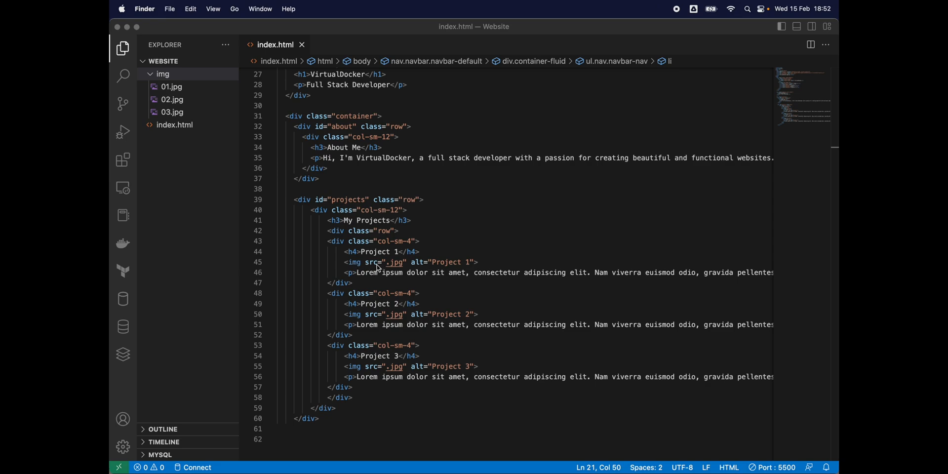
click(387, 262)
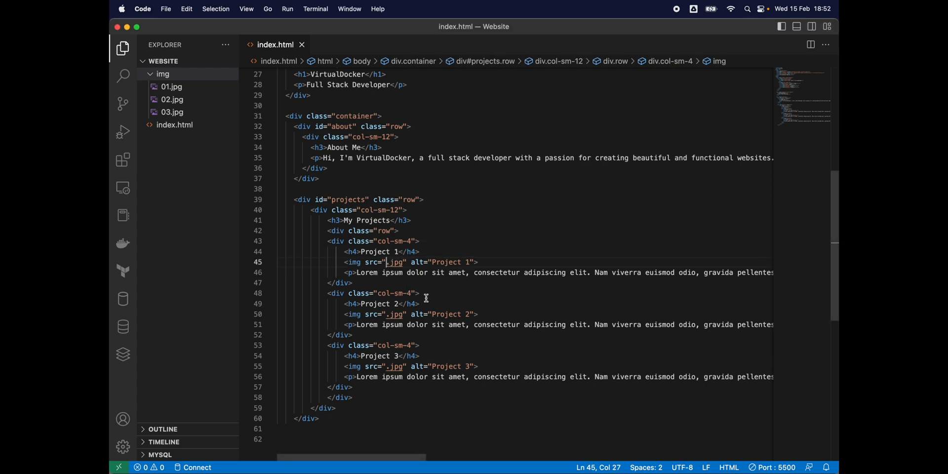
text(img/01)
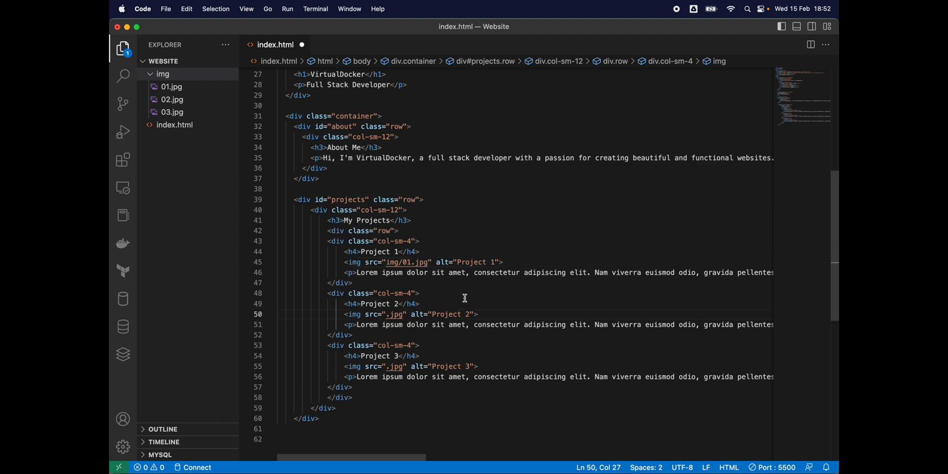
text(i)
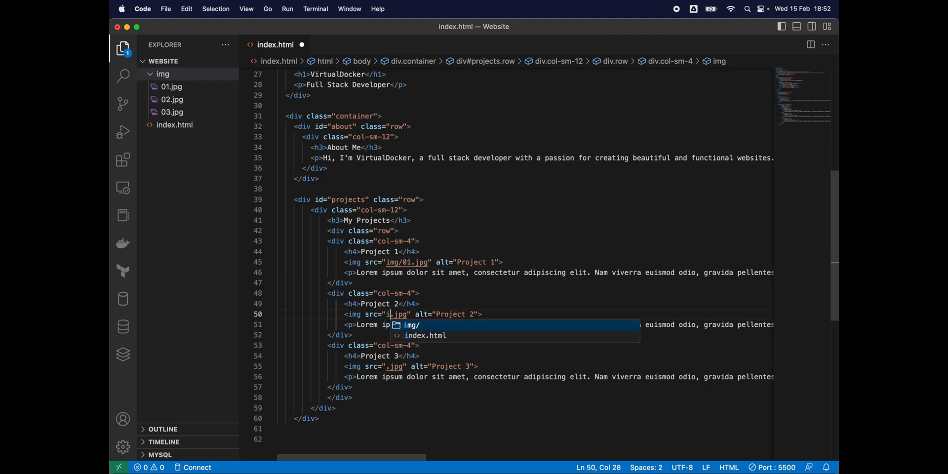
text(mg/02)
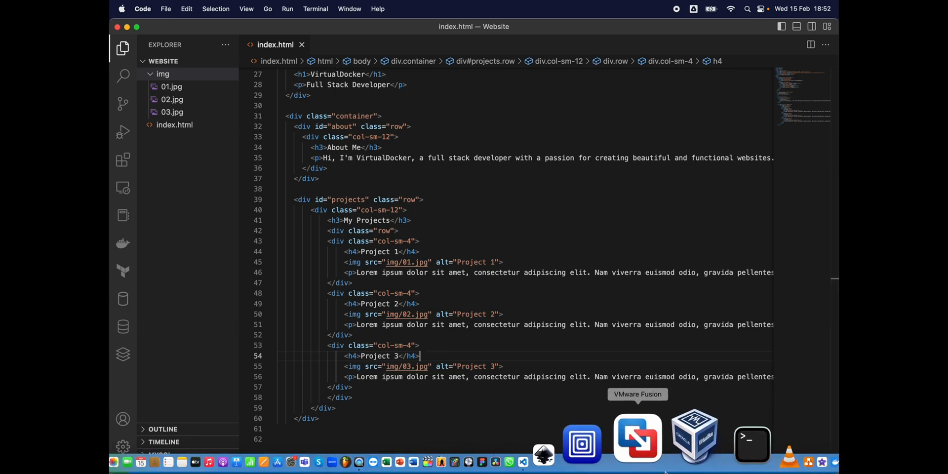
Step: Switch to Chrome to see Project 1, 2 and 3 each showing its own picture
click(754, 439)
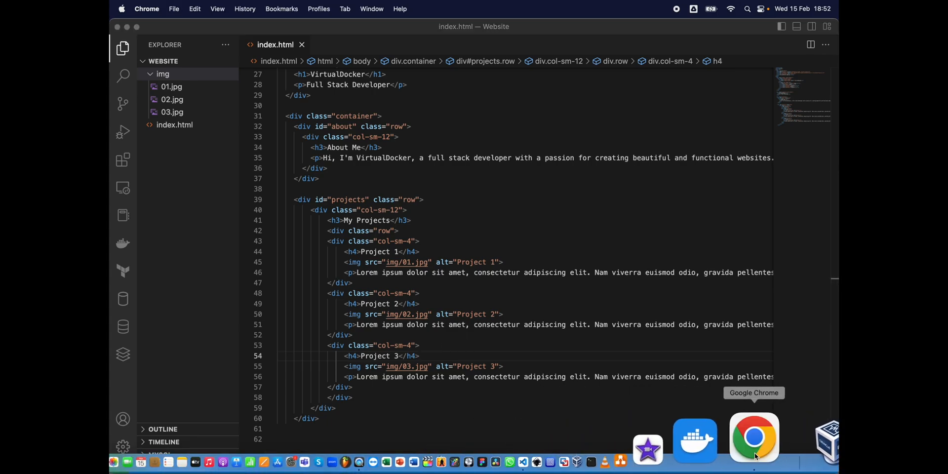
click(754, 437)
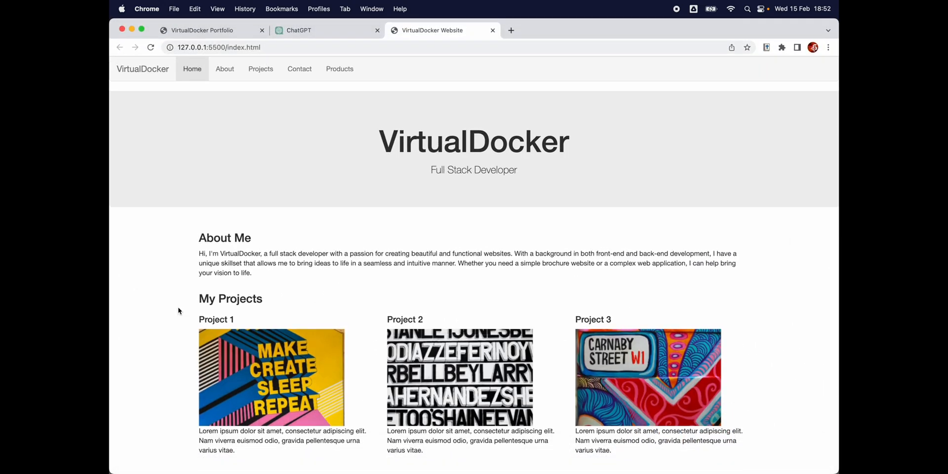
mouse_move(375, 292)
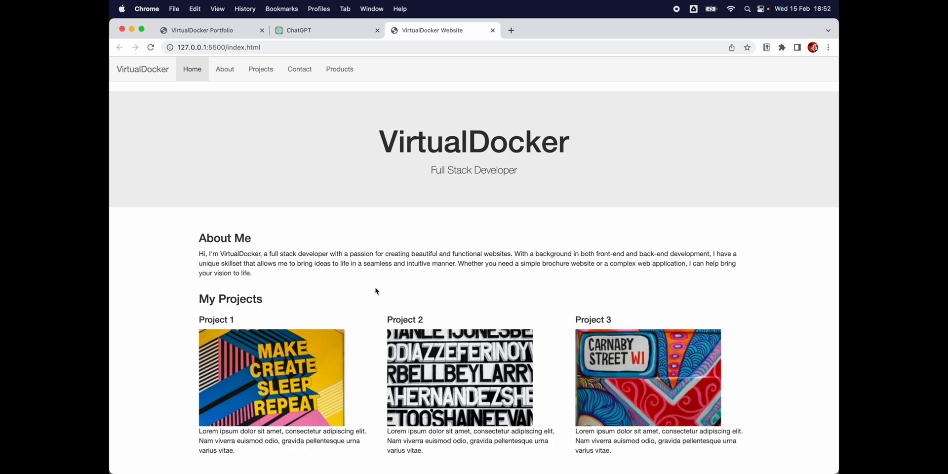
mouse_move(383, 294)
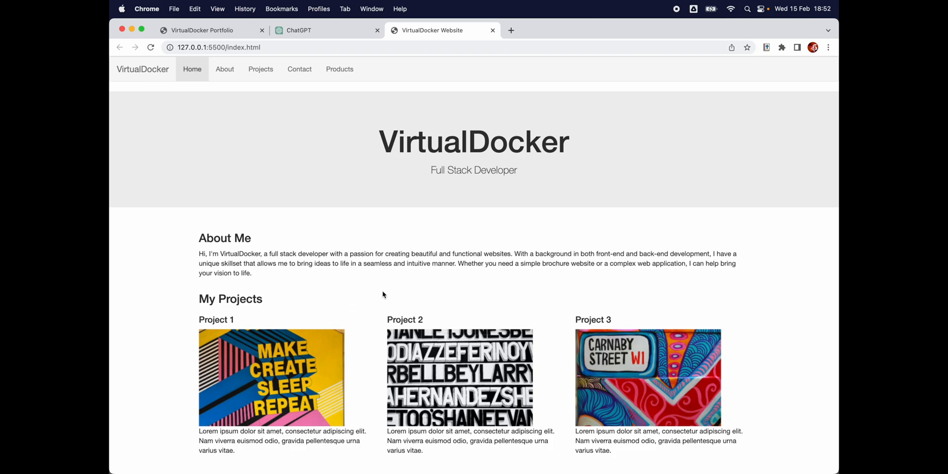
mouse_move(298, 365)
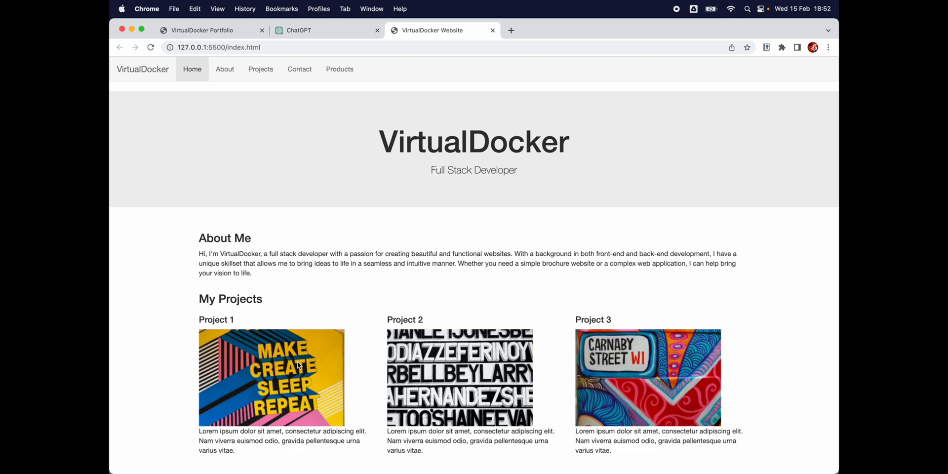
mouse_move(472, 33)
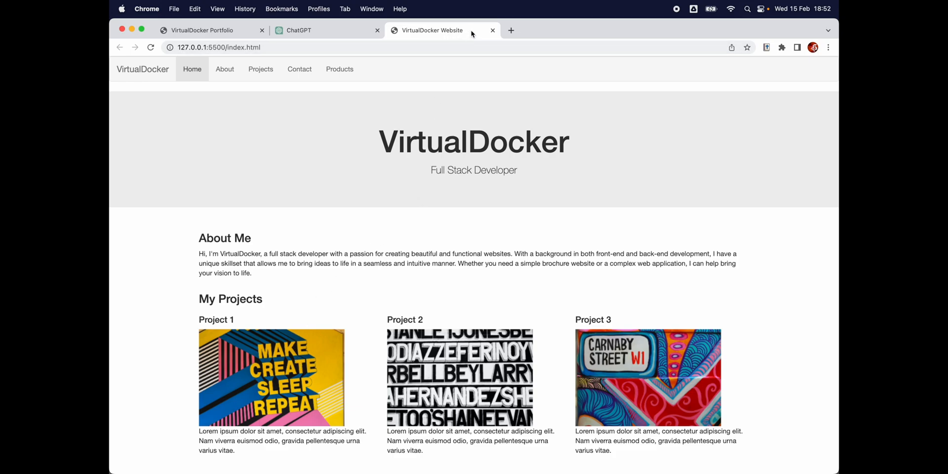
mouse_move(225, 70)
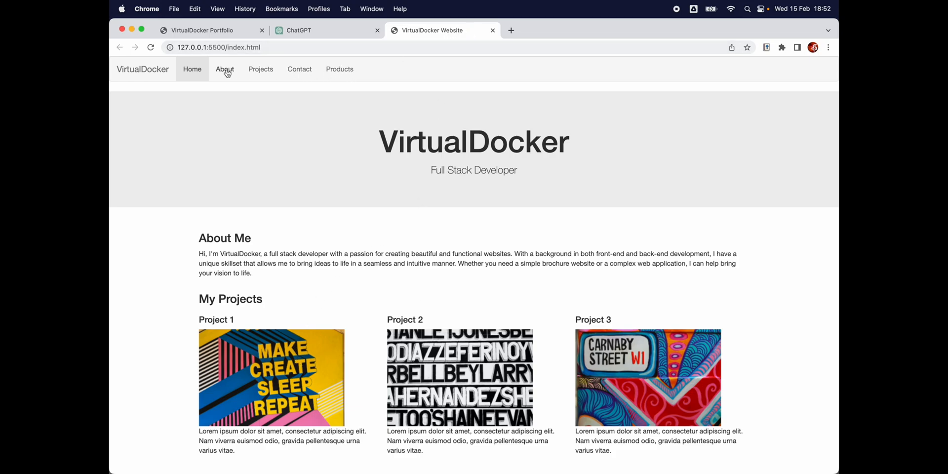
mouse_move(339, 69)
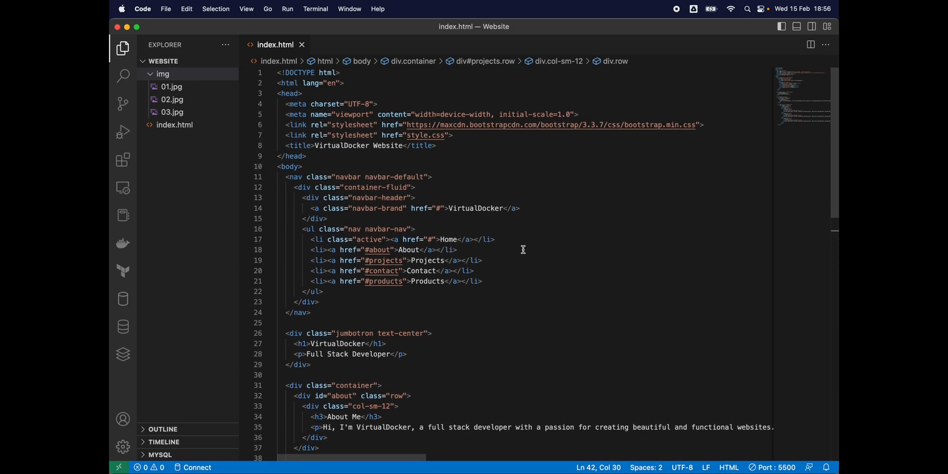
mouse_move(373, 156)
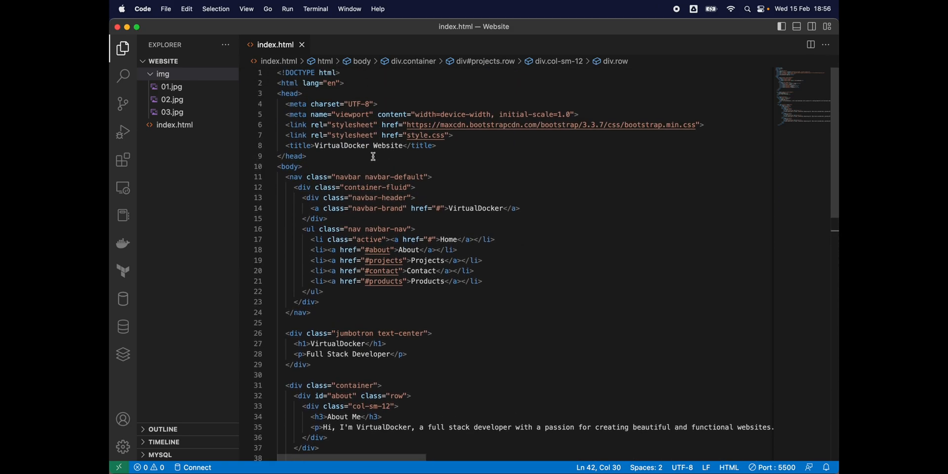
click(285, 104)
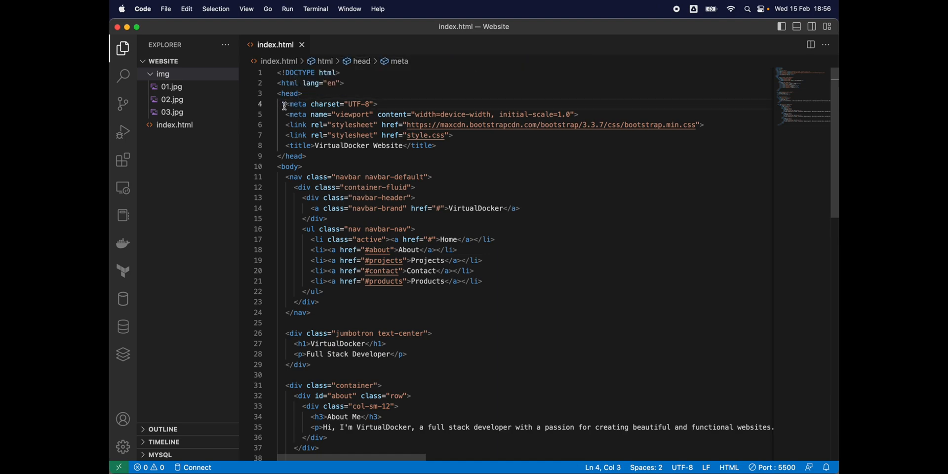
double_click(297, 103)
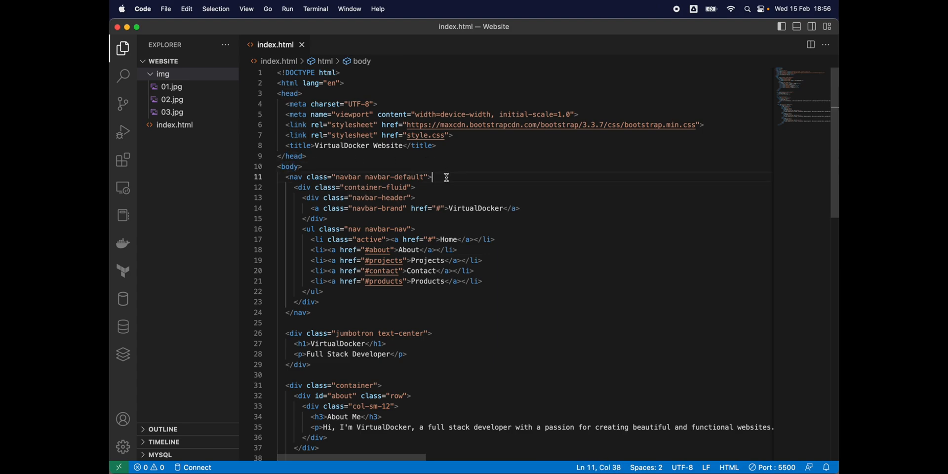
click(433, 177)
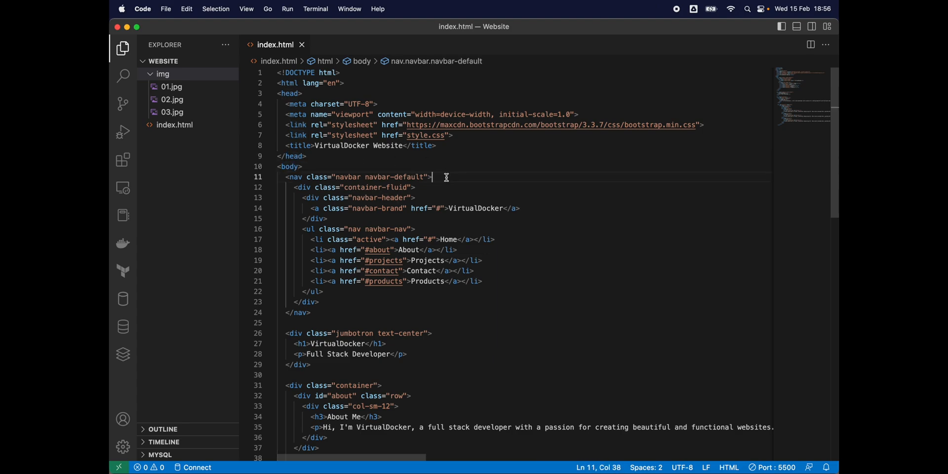